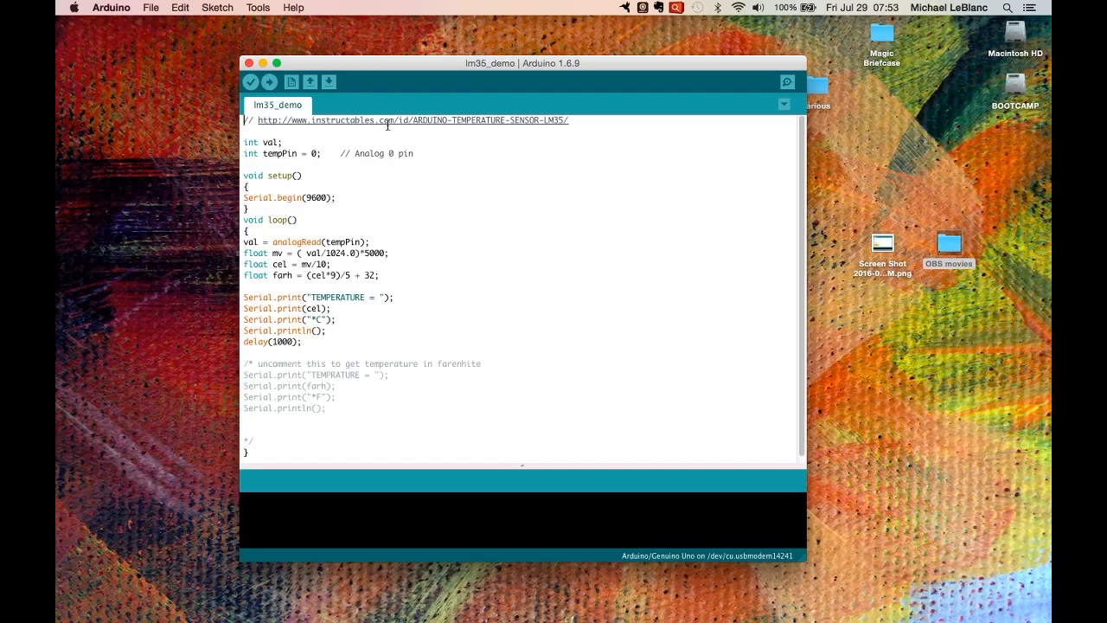
mouse_move(394, 220)
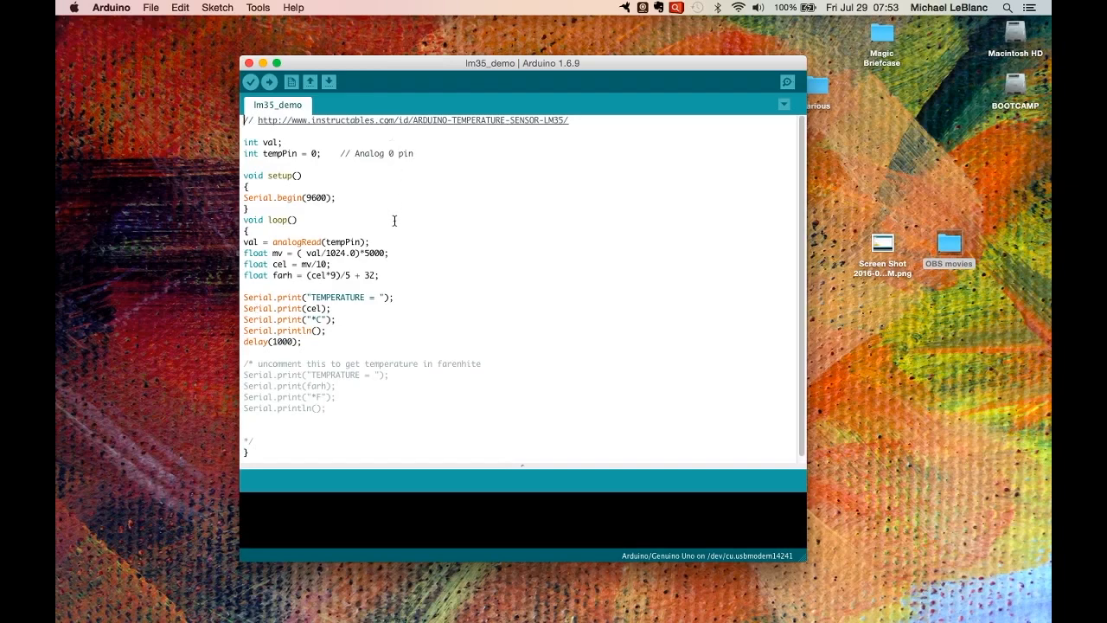
mouse_move(303, 125)
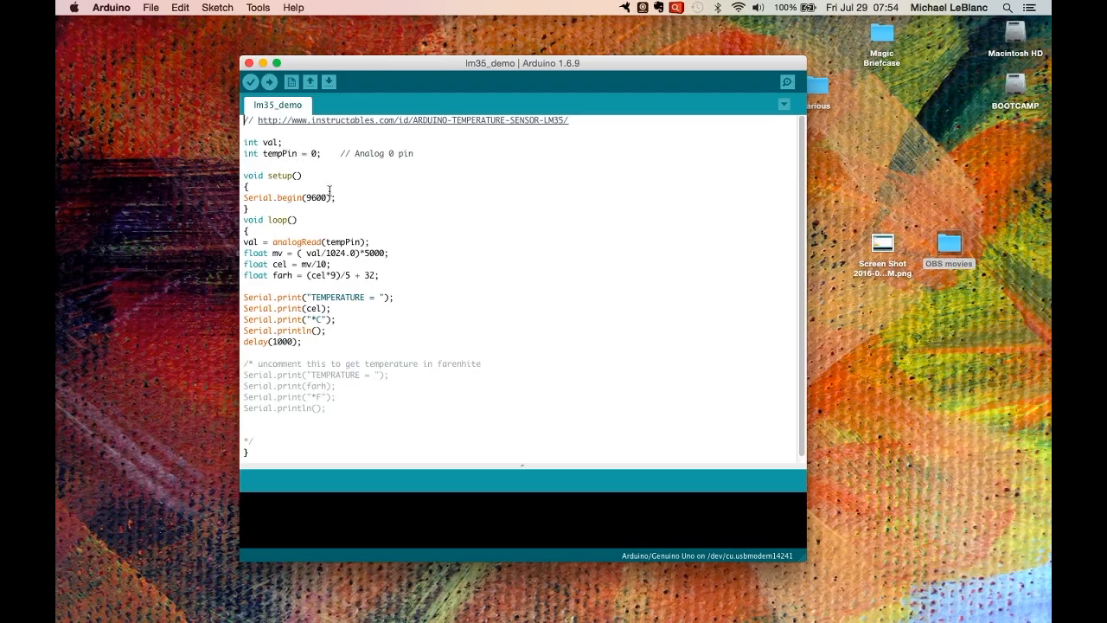
mouse_move(343, 207)
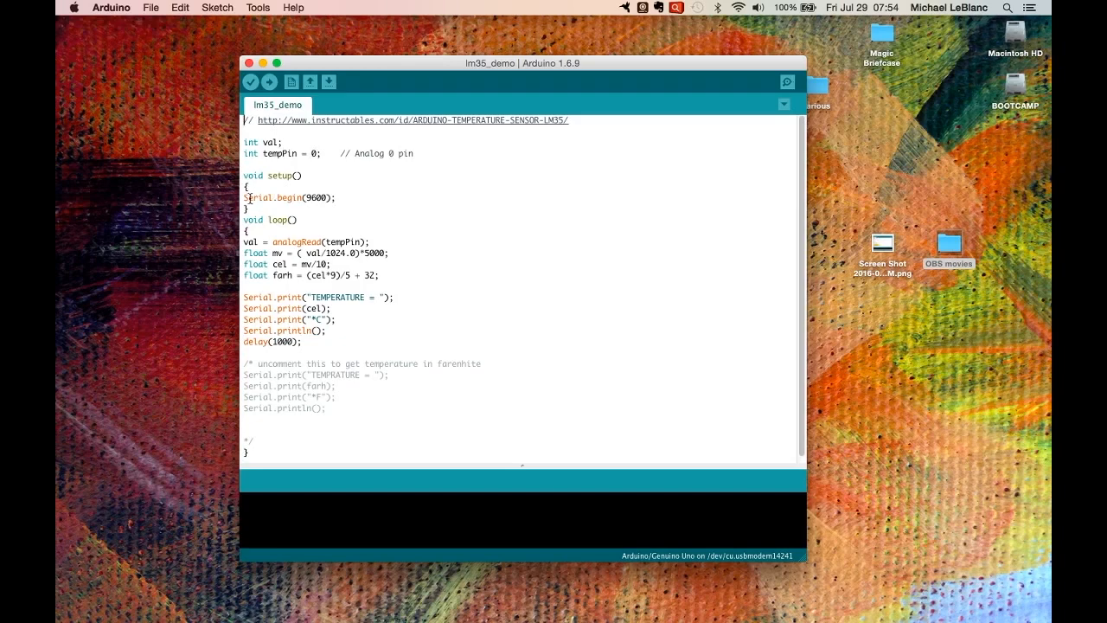
mouse_move(351, 206)
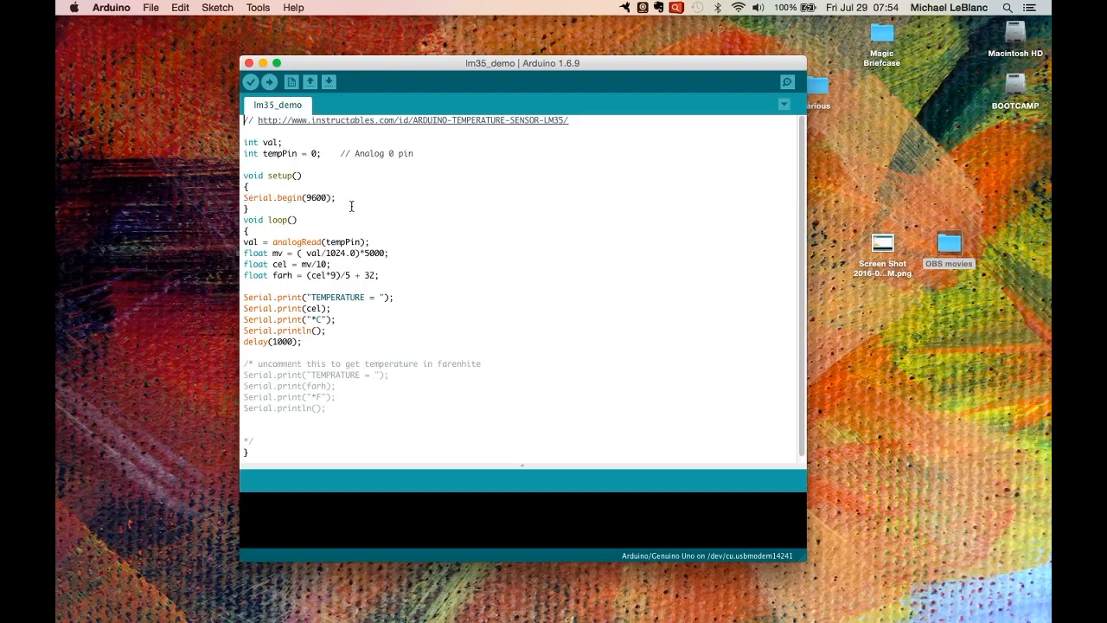
Step: Place the cursor at setup()'s opening brace to begin joining it to 'void setup()'
left_click(316, 197)
type(" {")
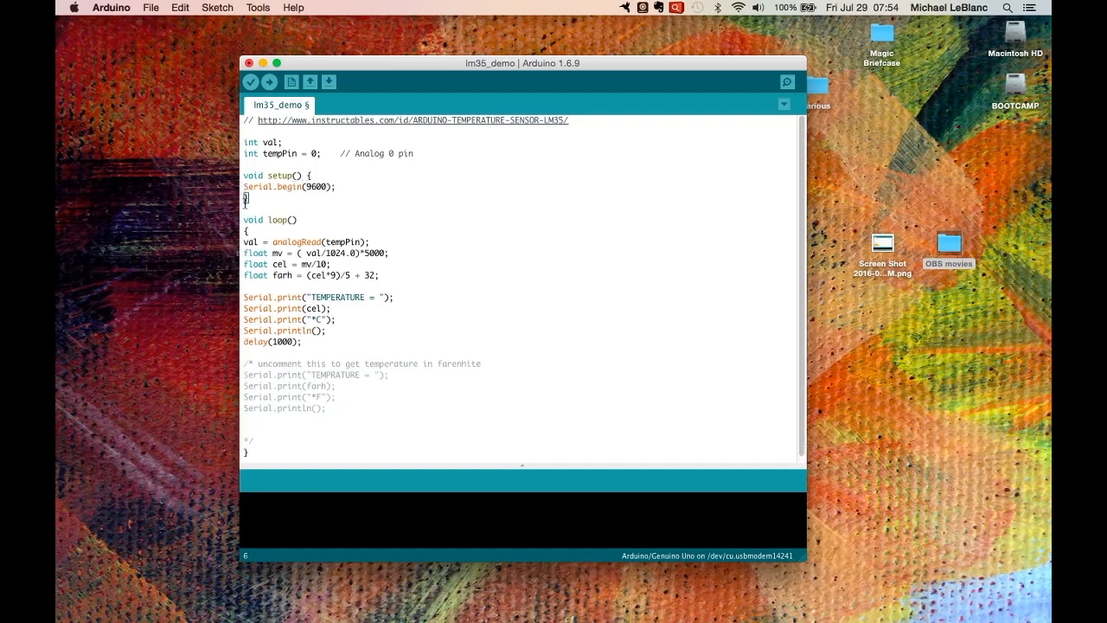
Step: Backspace loop()'s '{' onto its declaration line and select the Fahrenheit calculation line
key("Backspace")
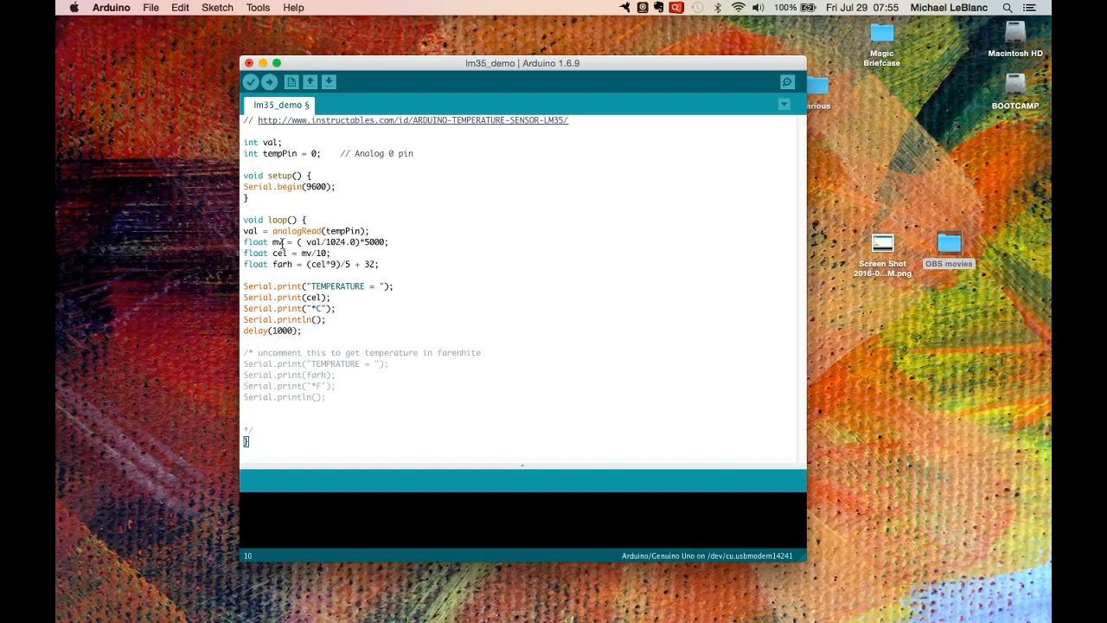
mouse_move(281, 242)
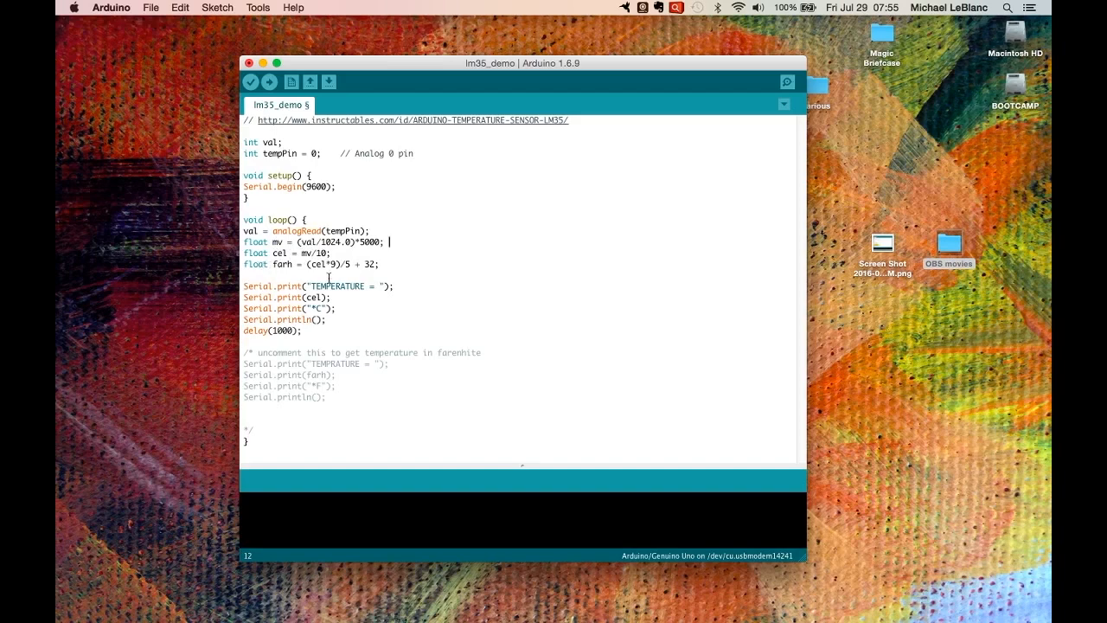
mouse_move(346, 276)
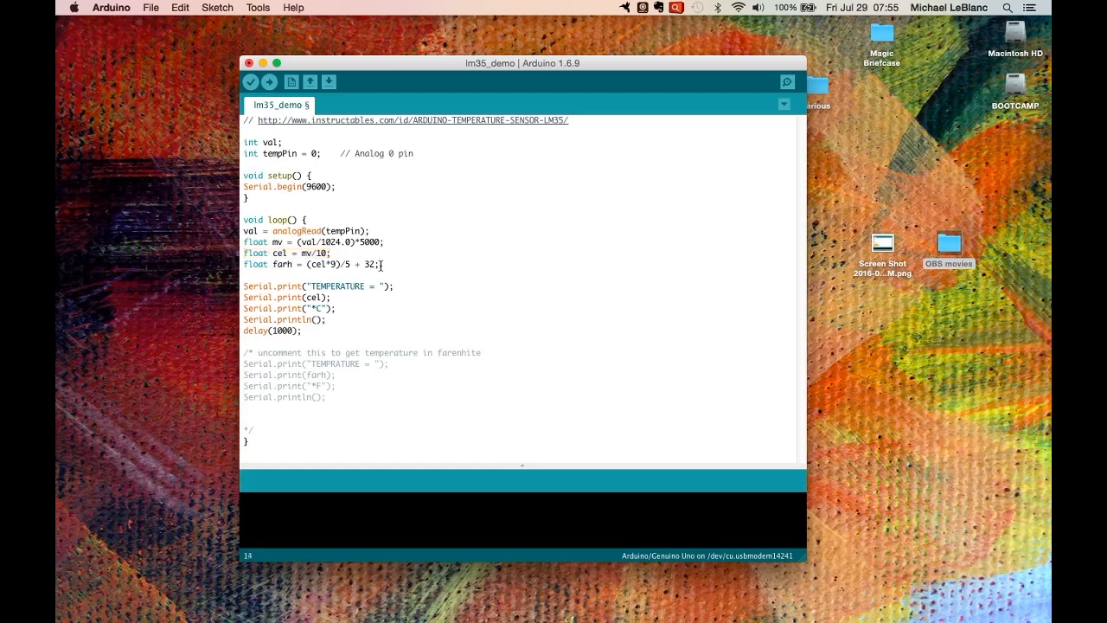
triple_click(316, 264)
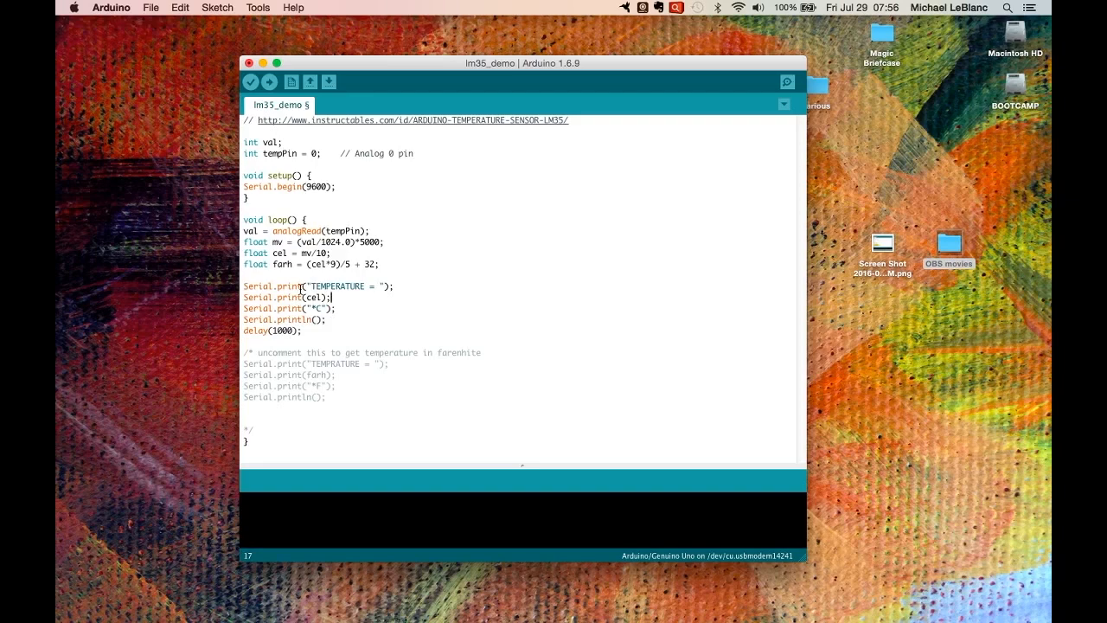
mouse_move(250, 82)
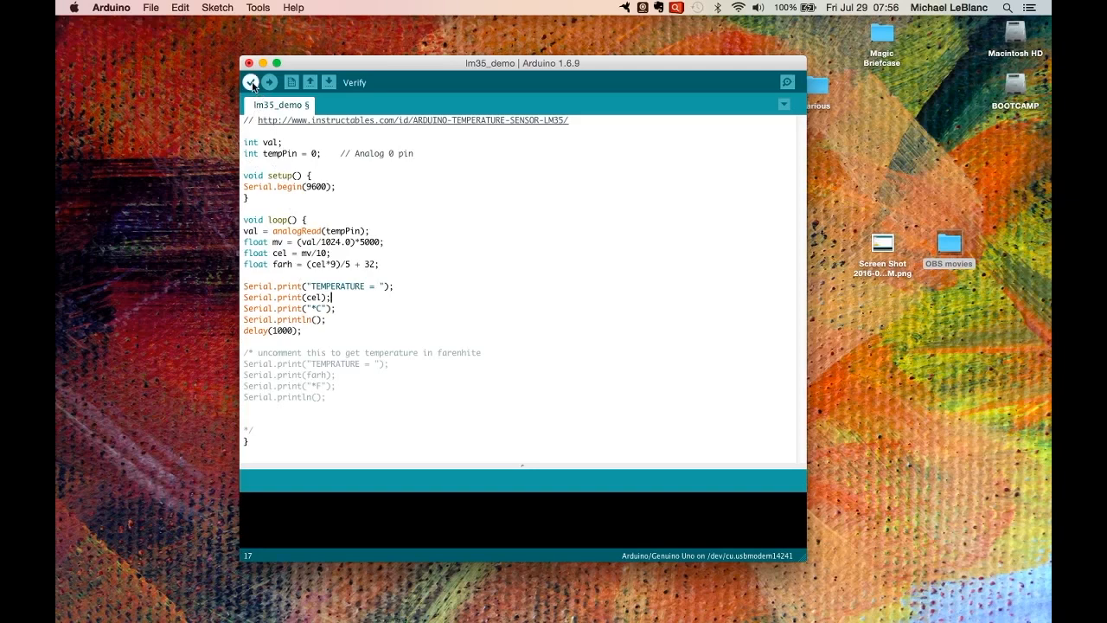
Step: Verify the sketch, upload it to the Uno, and open the Serial Monitor
left_click(252, 82)
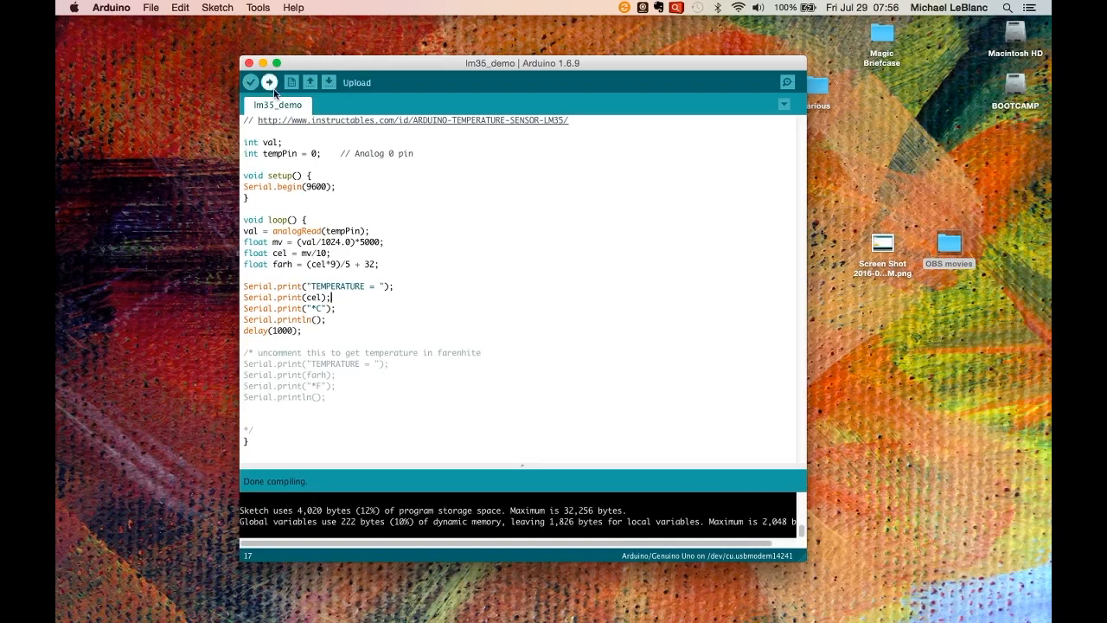
left_click(269, 82)
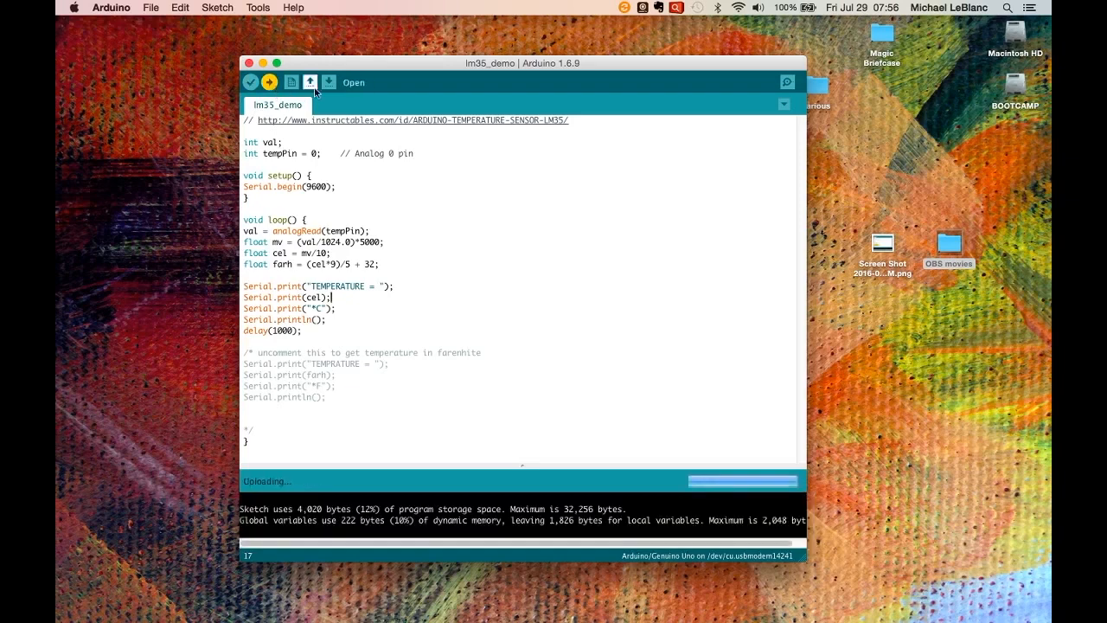
left_click(787, 81)
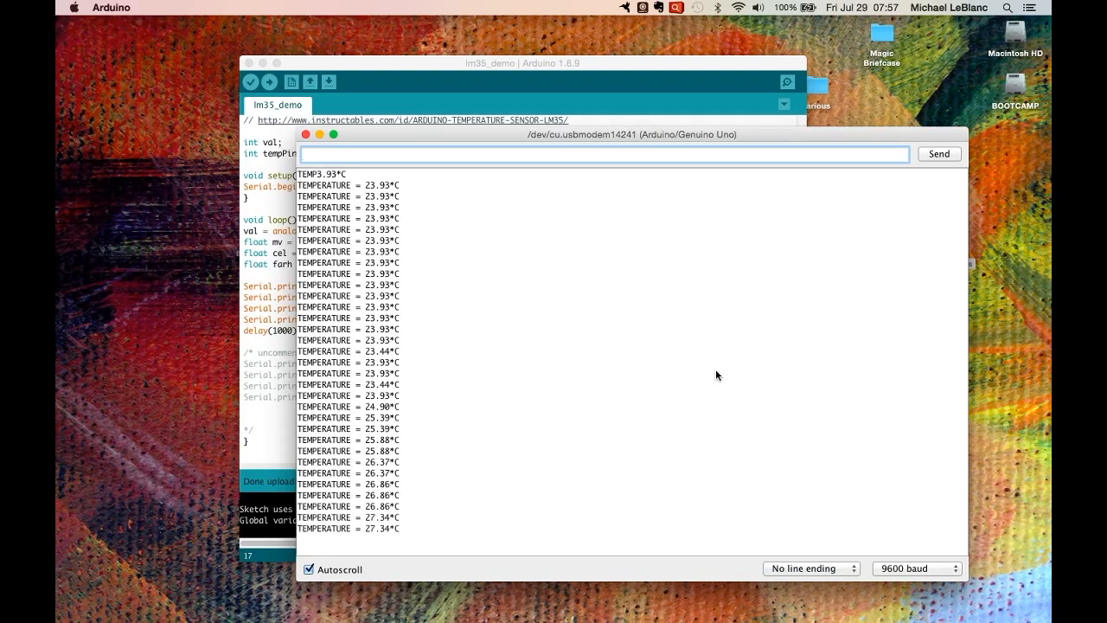
Step: Scroll the serial output as Celsius readings climb from 23.93 to 27.34 °C
scroll("down", 3)
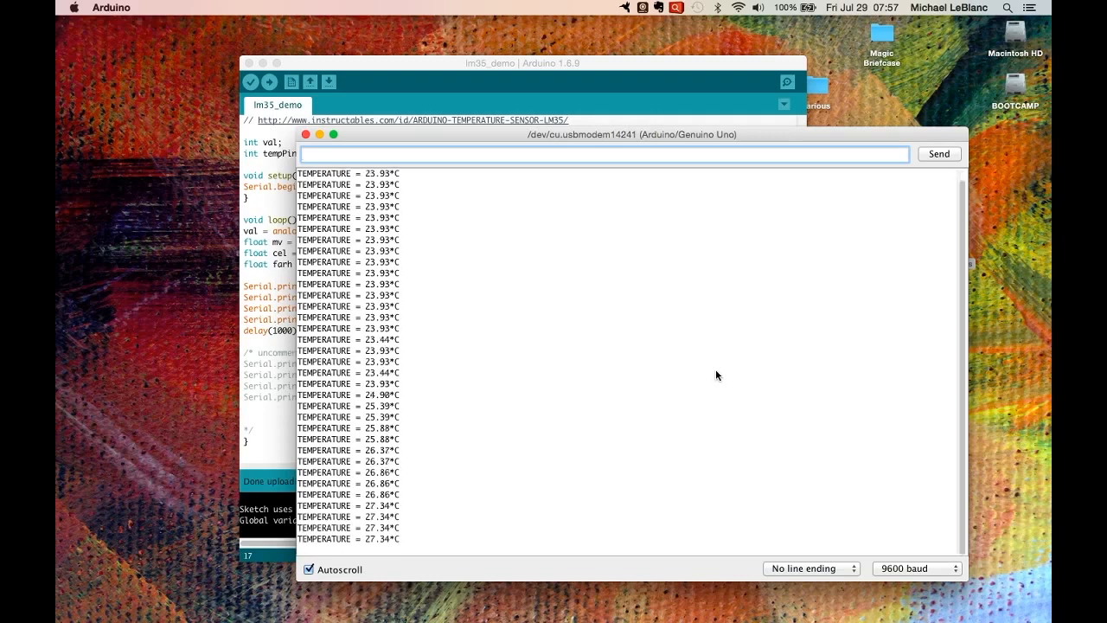